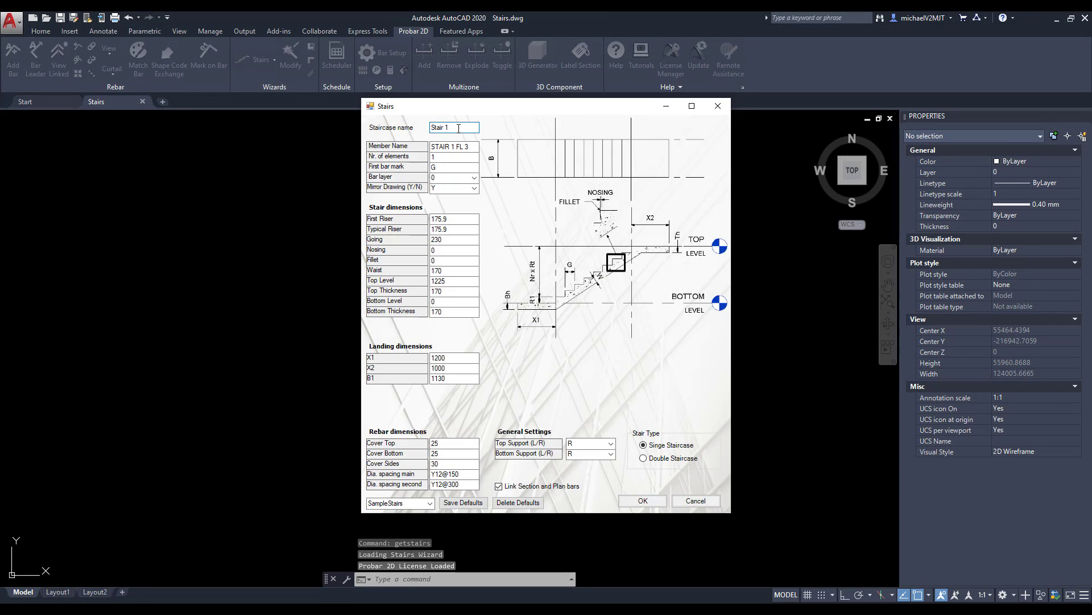
# Change the staircase name to 'Stair 1.1' and the member name to 'Stair R 2'
pyautogui.write('.1')
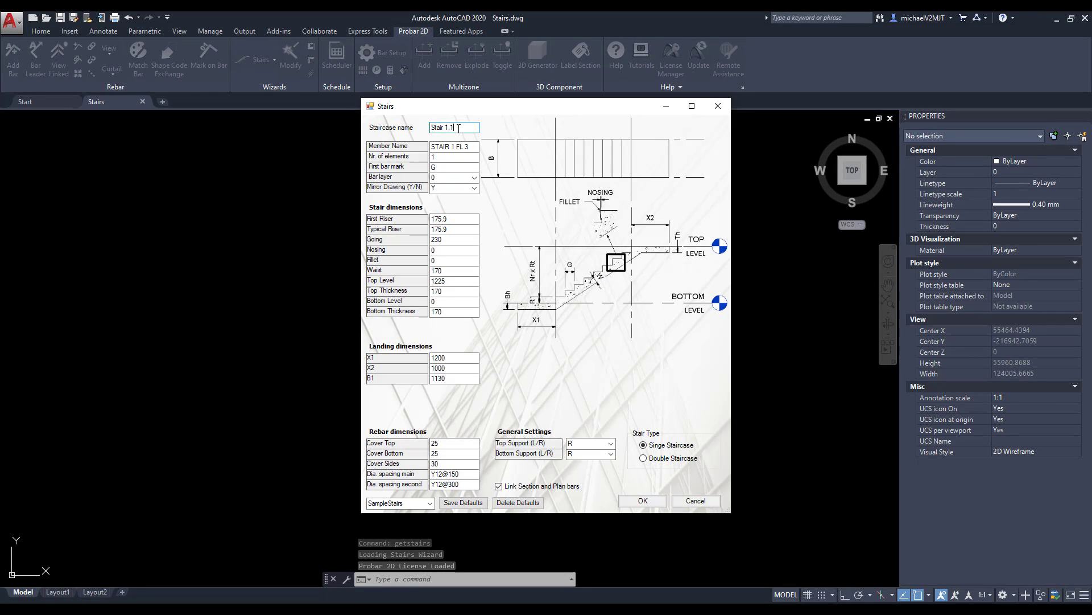
pyautogui.click(453, 146)
pyautogui.write('Sta')
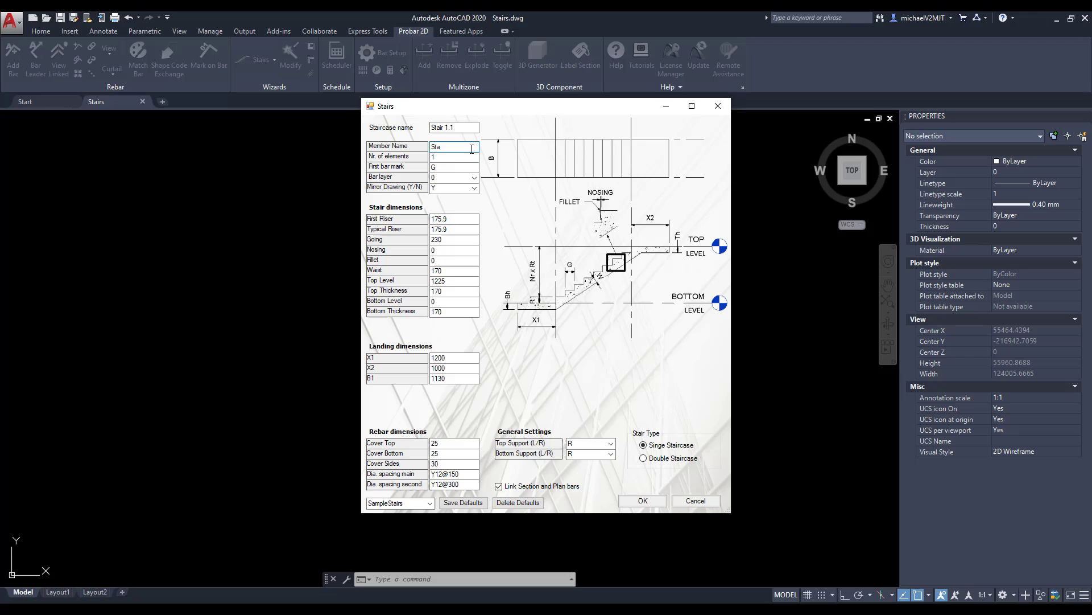
pyautogui.write('ir Fl 2')
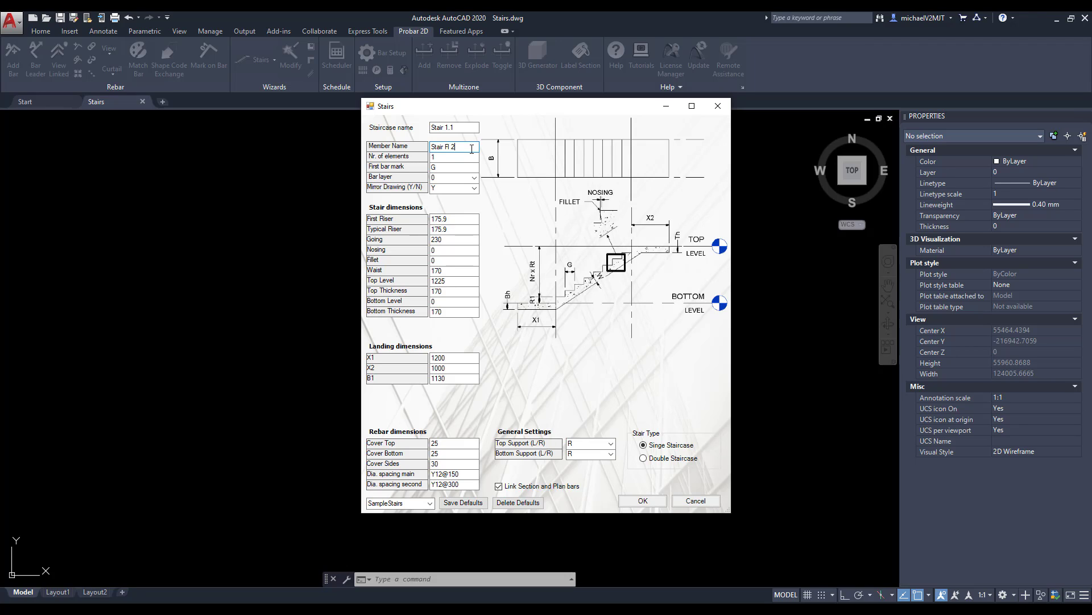
pyautogui.click(453, 166)
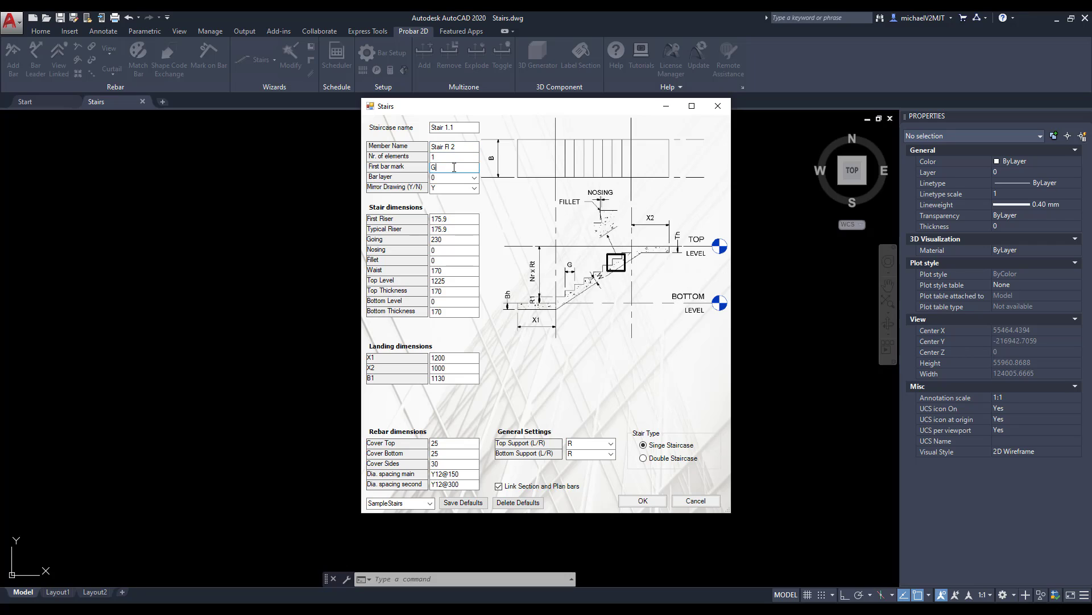
# Set first bar mark A, leaving bar layer at 0 and mirror drawing at Y
pyautogui.click(474, 176)
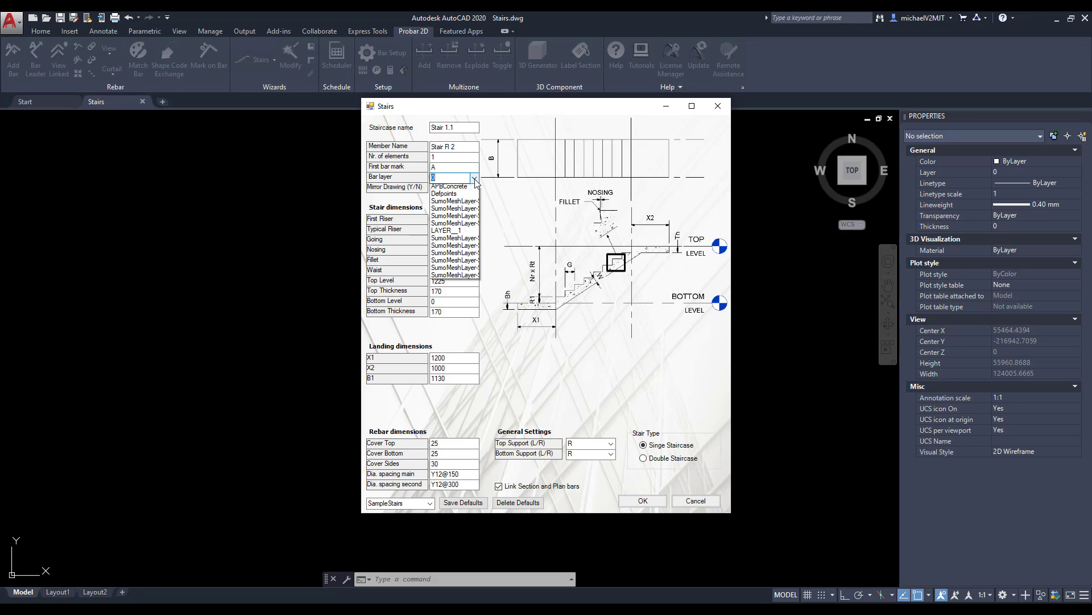
pyautogui.click(474, 178)
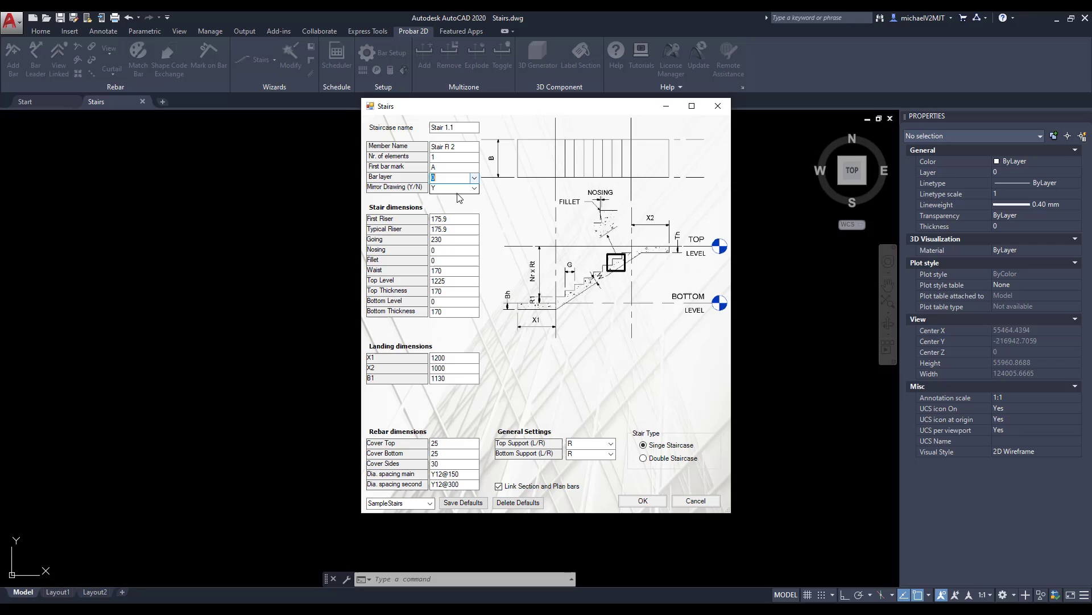
pyautogui.click(453, 187)
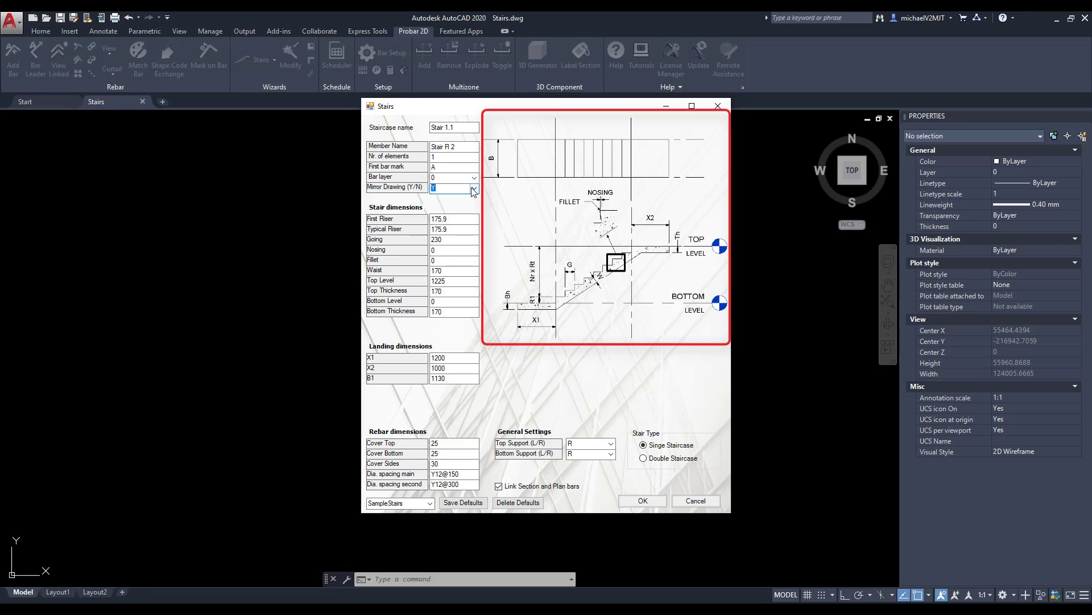
pyautogui.click(472, 189)
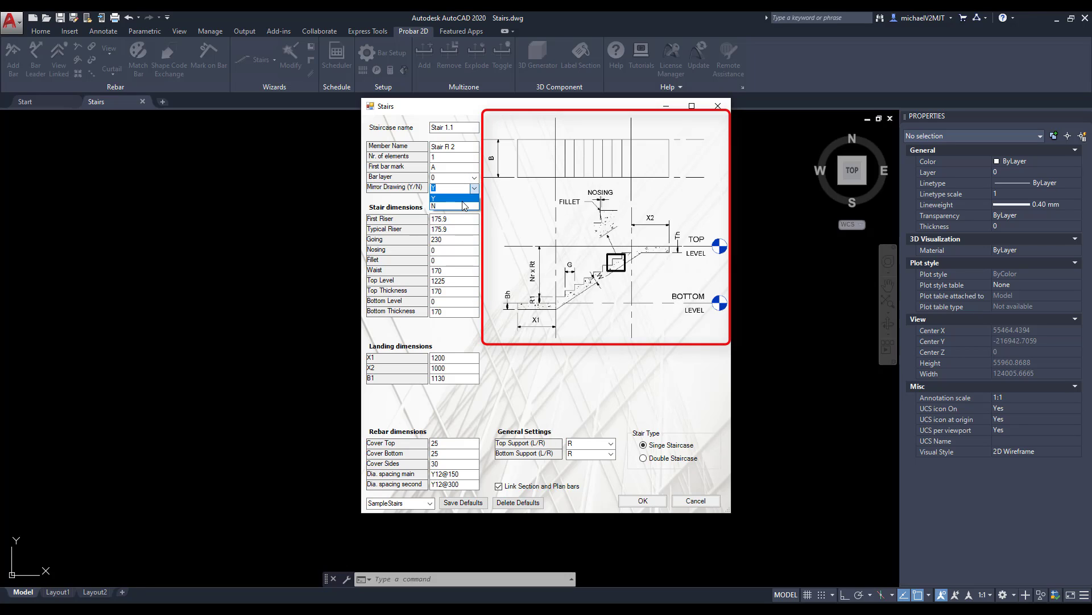
pyautogui.click(434, 198)
pyautogui.write('220')
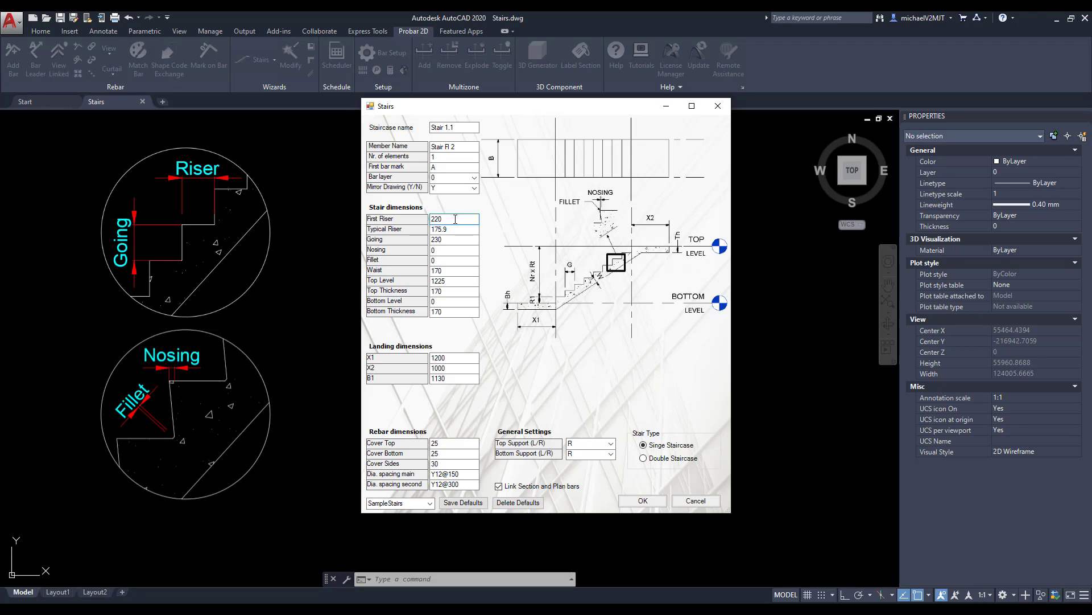
# Enter typical riser 220, going 200, nosing 20 and fillet 10
pyautogui.click(453, 230)
pyautogui.write('220')
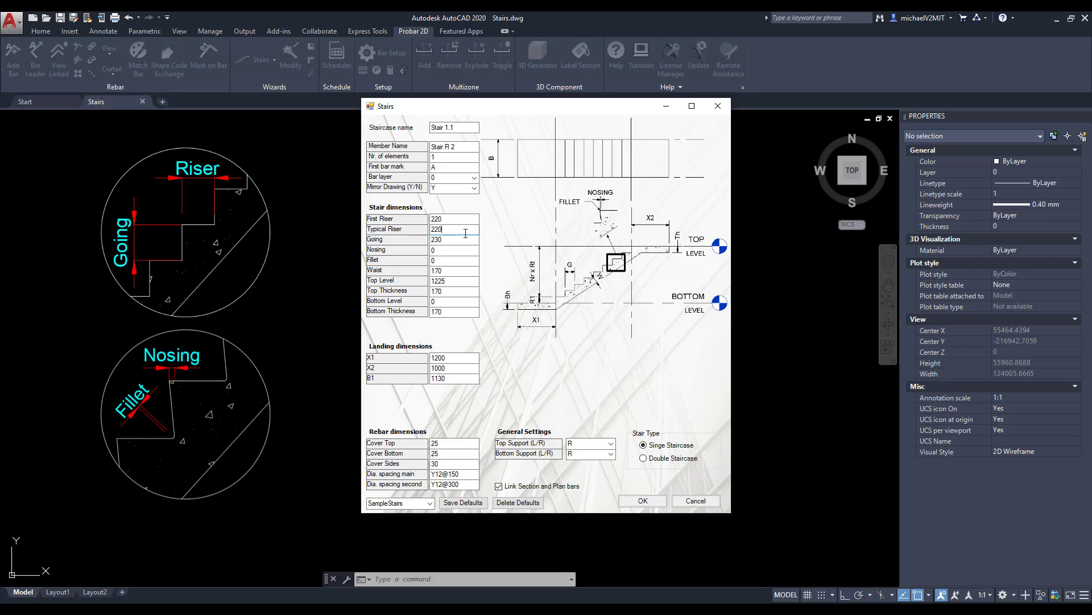
pyautogui.click(454, 239)
pyautogui.write('200')
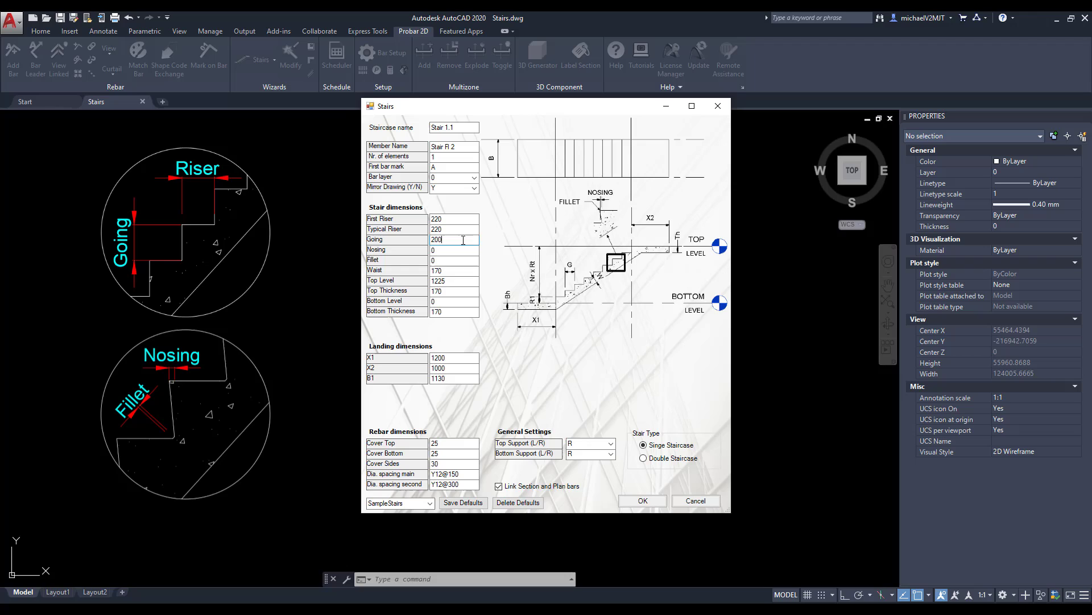
pyautogui.click(453, 250)
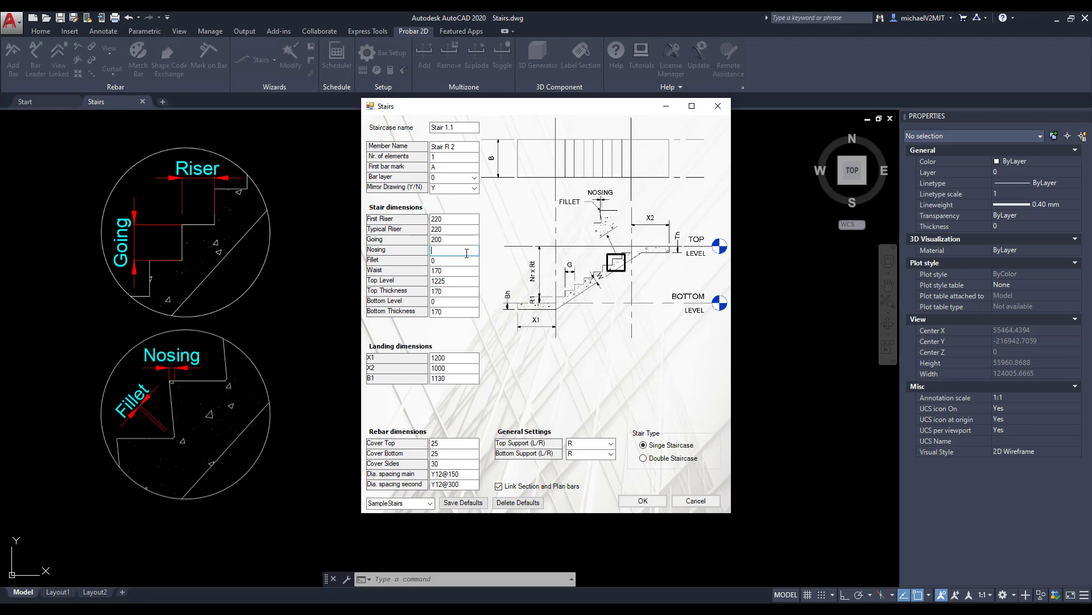
pyautogui.write('20')
pyautogui.click(454, 259)
pyautogui.write('10')
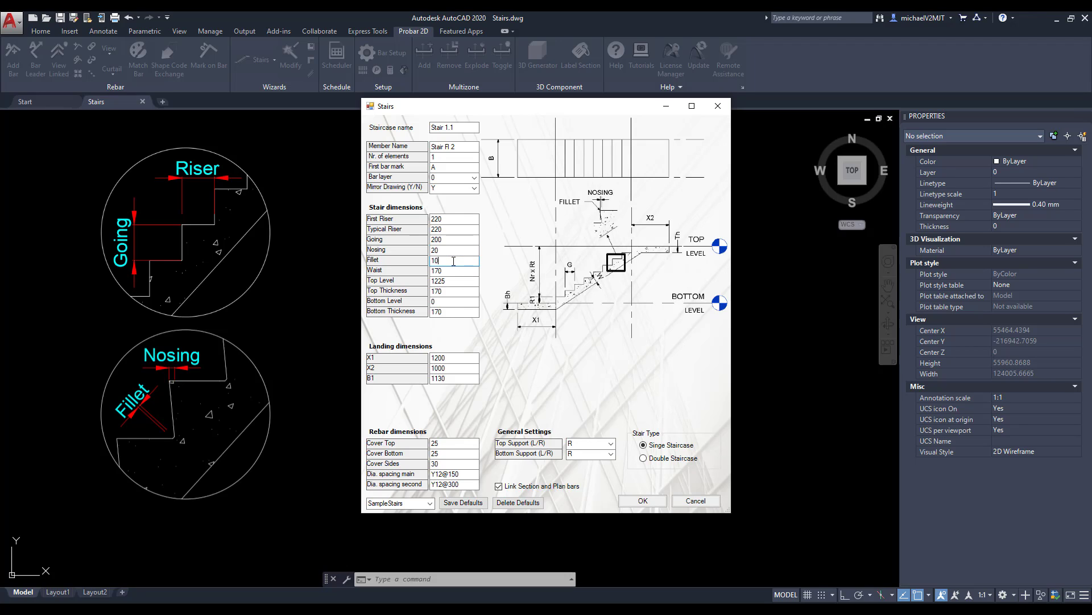
pyautogui.click(453, 269)
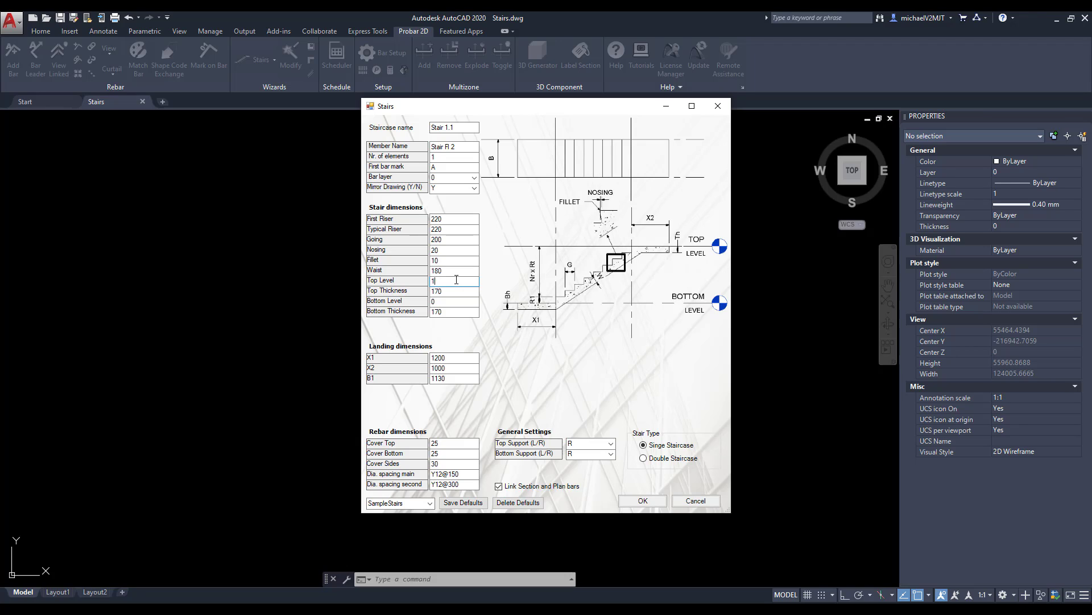
# Enter waist 180, top level 3000, bottom level 0, and top and bottom thickness 255
pyautogui.write('3000')
pyautogui.click(454, 290)
pyautogui.write('2')
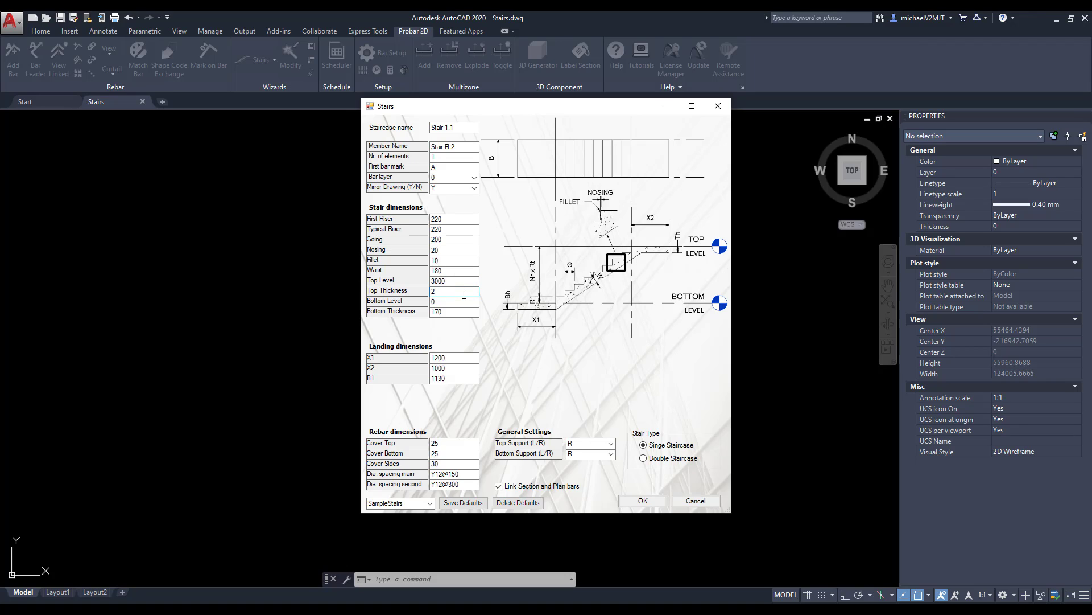
pyautogui.write('55')
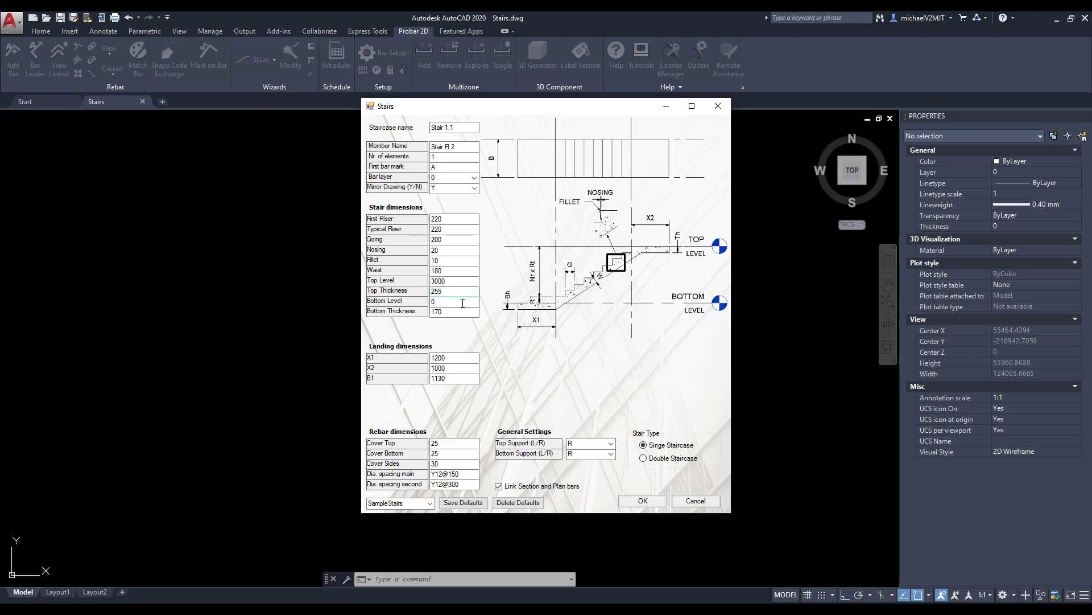
pyautogui.click(453, 301)
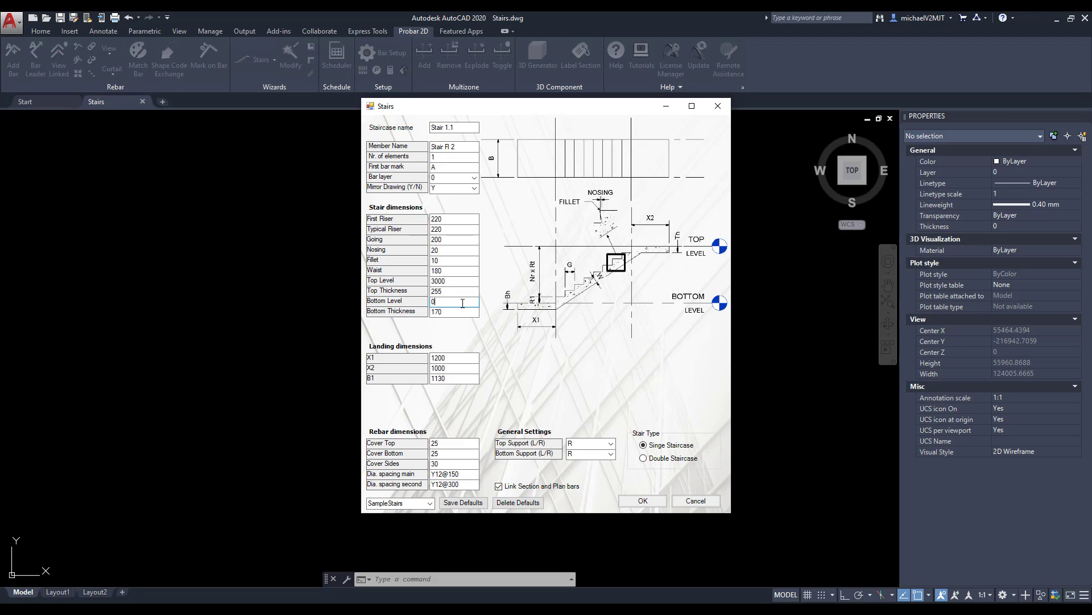
pyautogui.click(453, 311)
pyautogui.write('255')
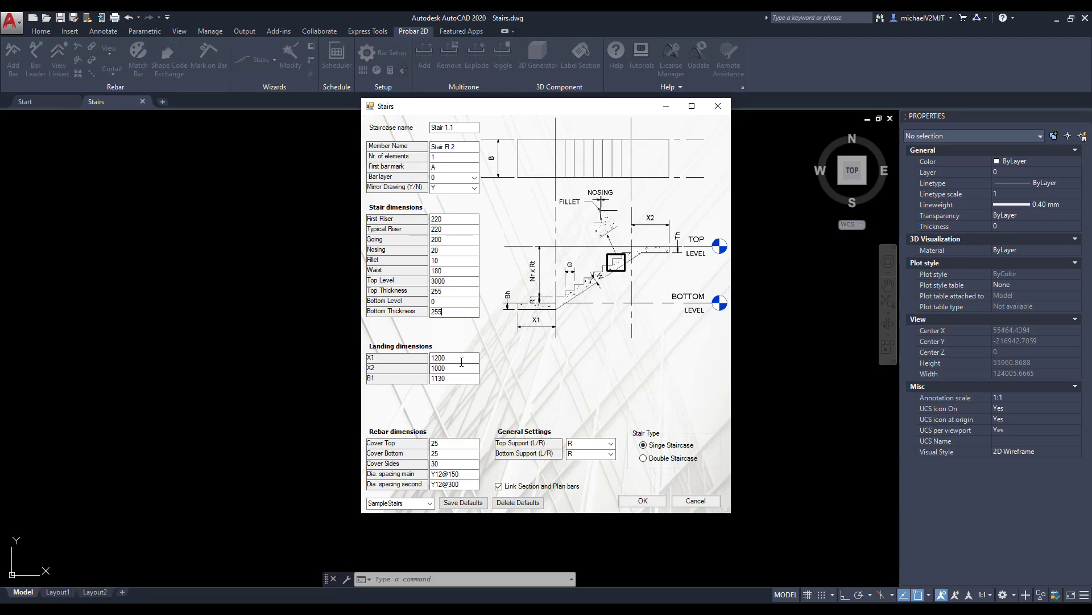
# Set landing dimensions X1 1500, X2 2000 and B1 1500
pyautogui.click(454, 357)
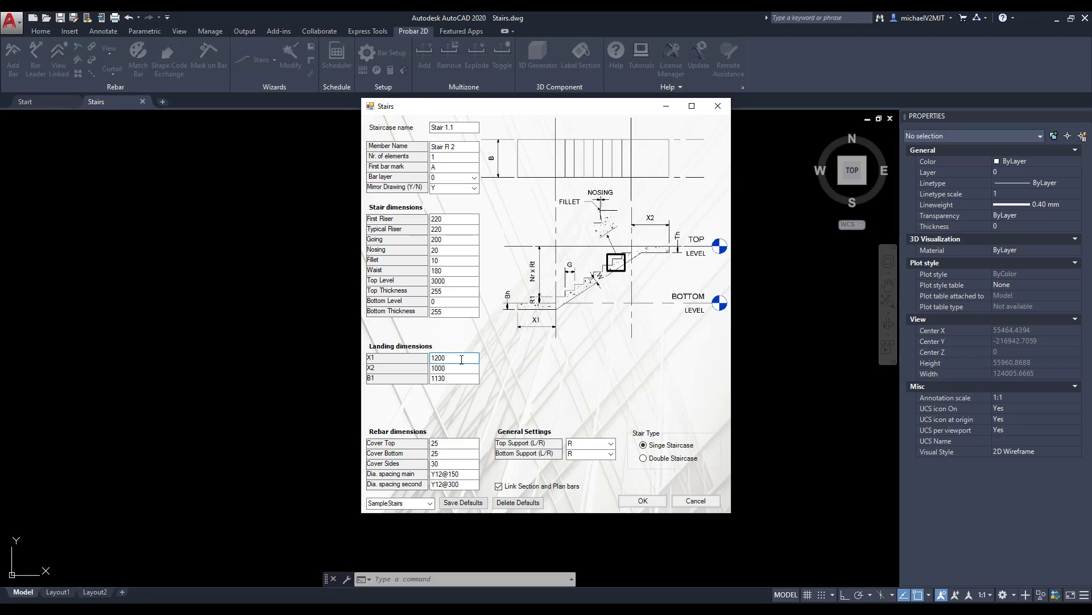
pyautogui.write('1500')
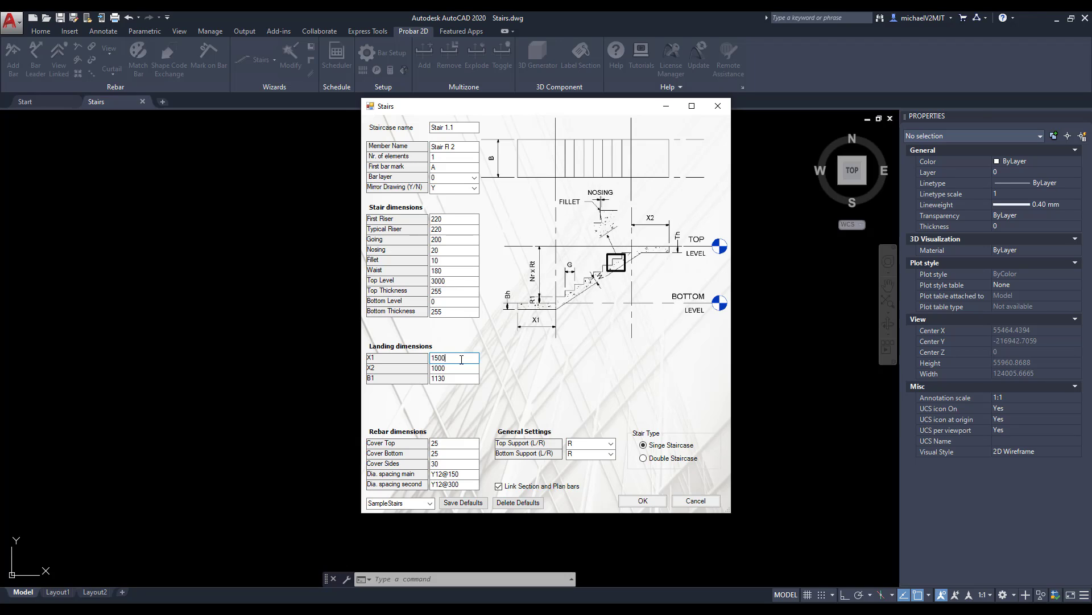
pyautogui.click(453, 367)
pyautogui.write('2000')
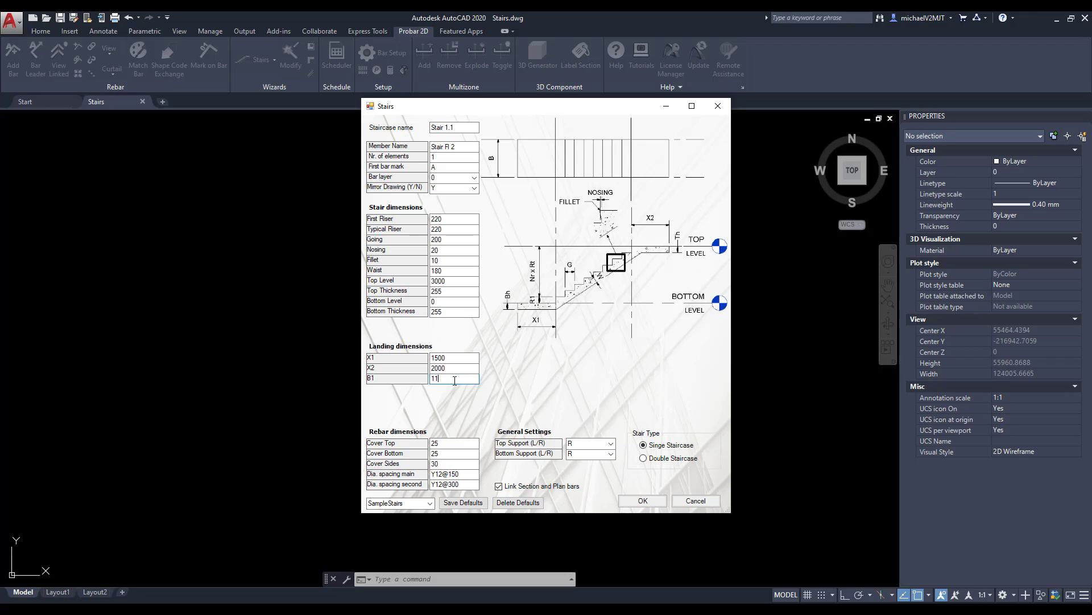
pyautogui.write('5')
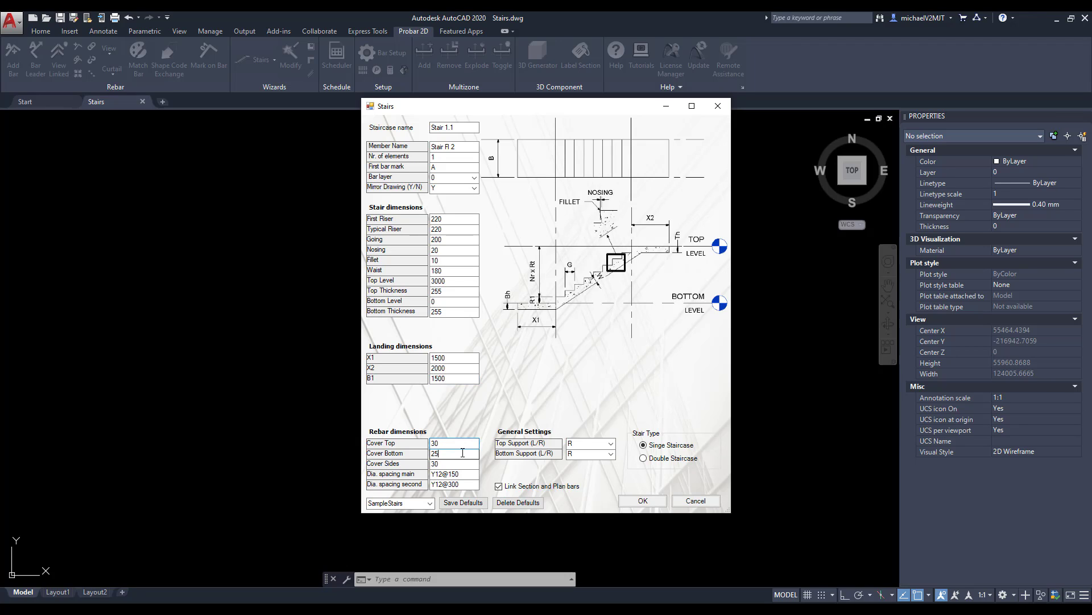
# Set rebar covers to 30, main bars Y20@200 and secondary bars Y16@200
pyautogui.write('30')
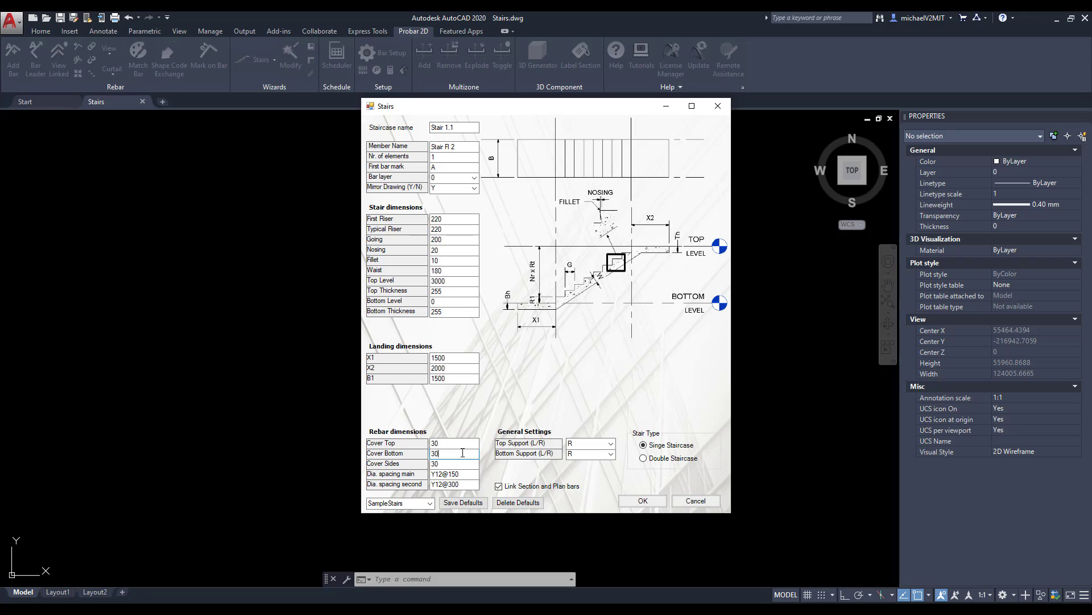
pyautogui.click(453, 464)
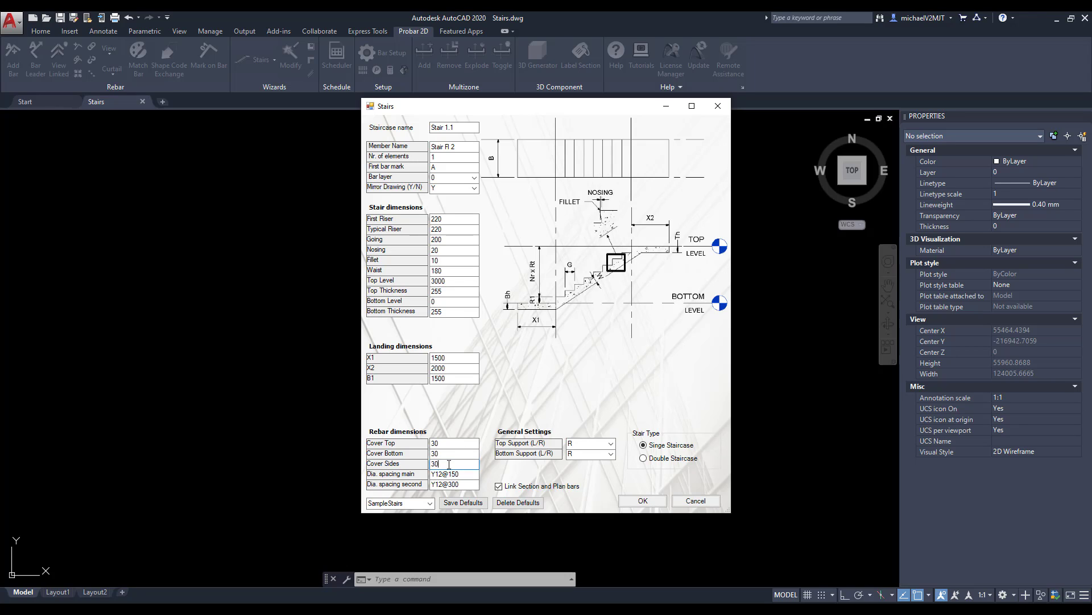
pyautogui.click(453, 483)
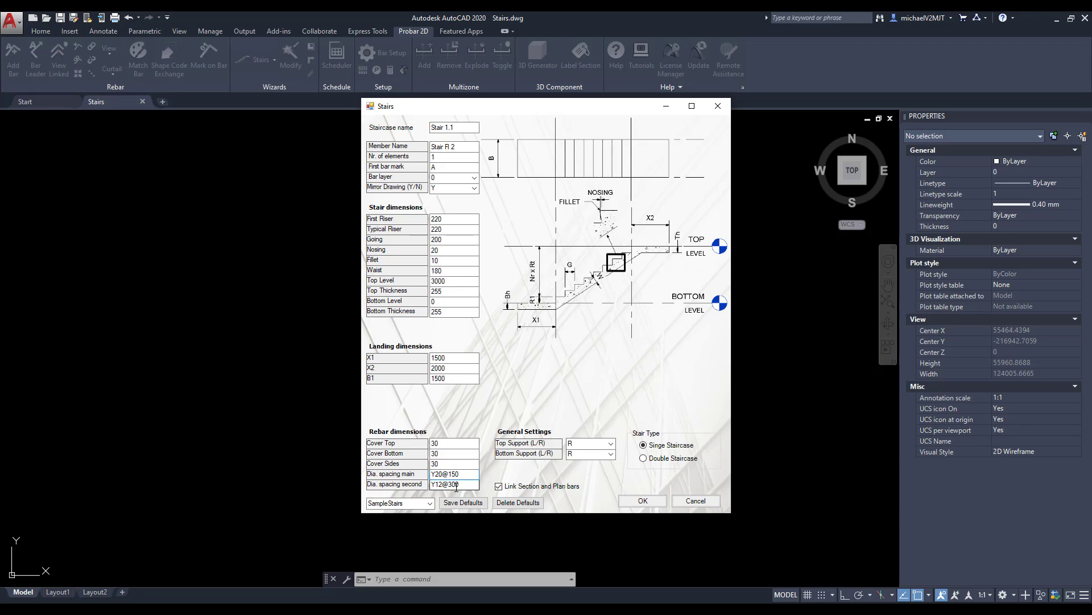
pyautogui.click(397, 363)
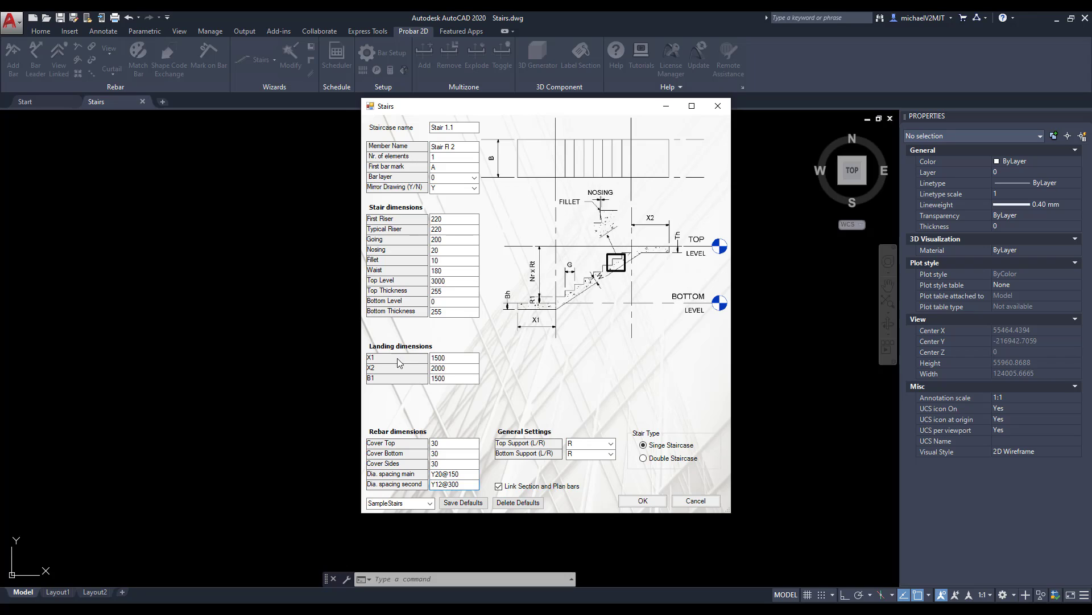
pyautogui.click(453, 474)
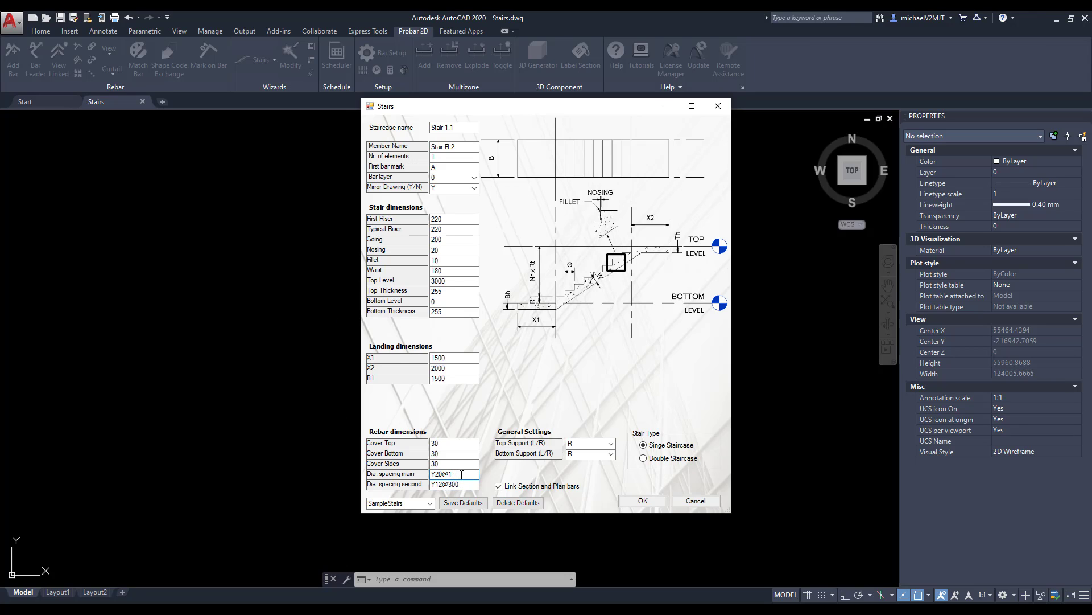
pyautogui.write('00')
pyautogui.click(454, 484)
pyautogui.write('6@')
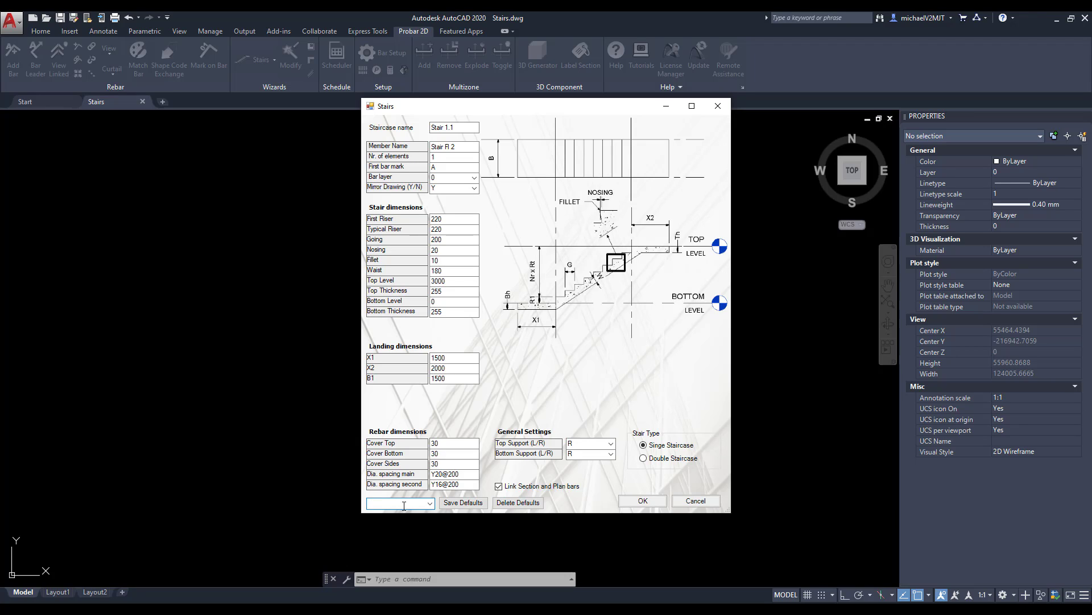
# Save the current settings as the 'Simple Stairs' defaults preset
pyautogui.write('S')
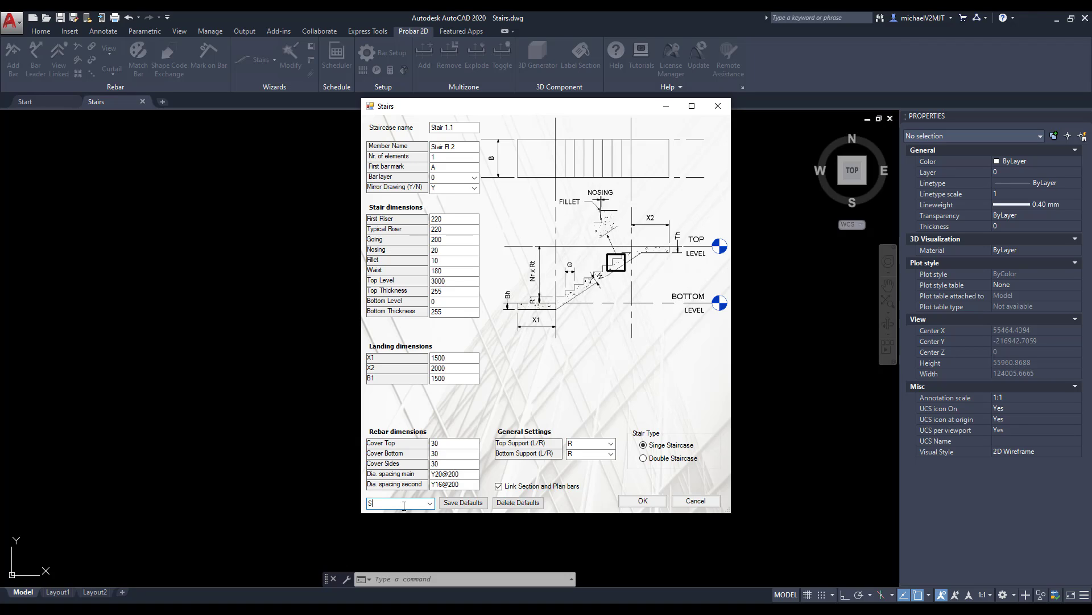
pyautogui.write('imple Stairs')
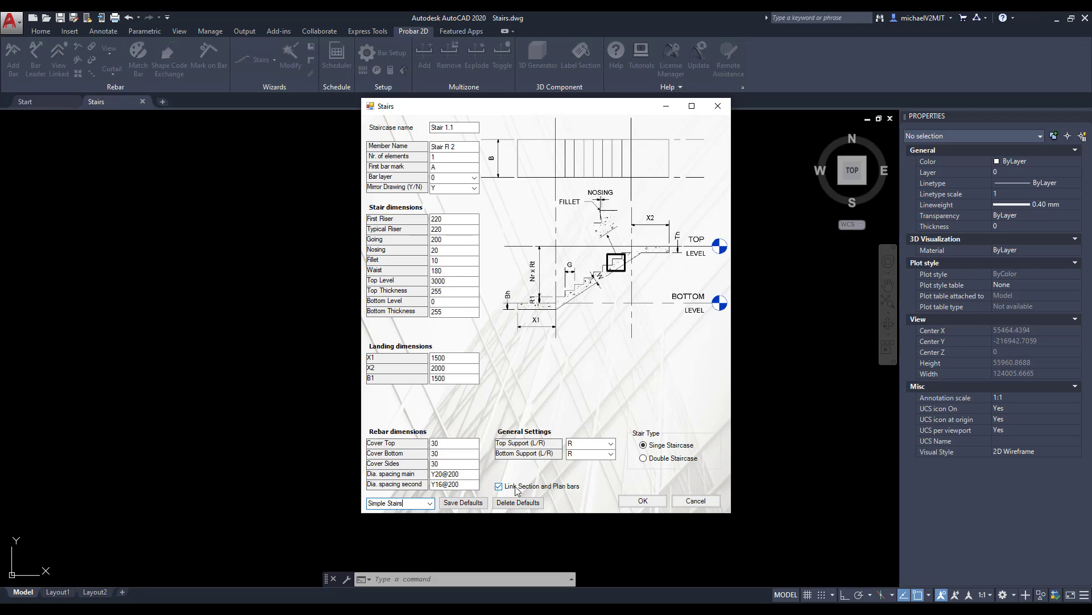
pyautogui.click(463, 503)
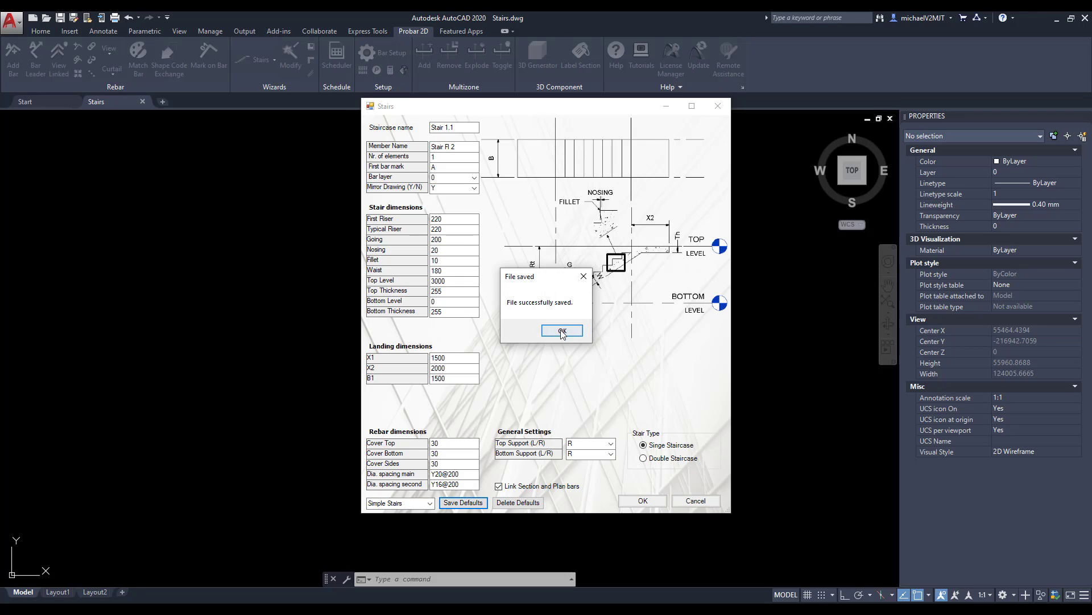
pyautogui.click(562, 330)
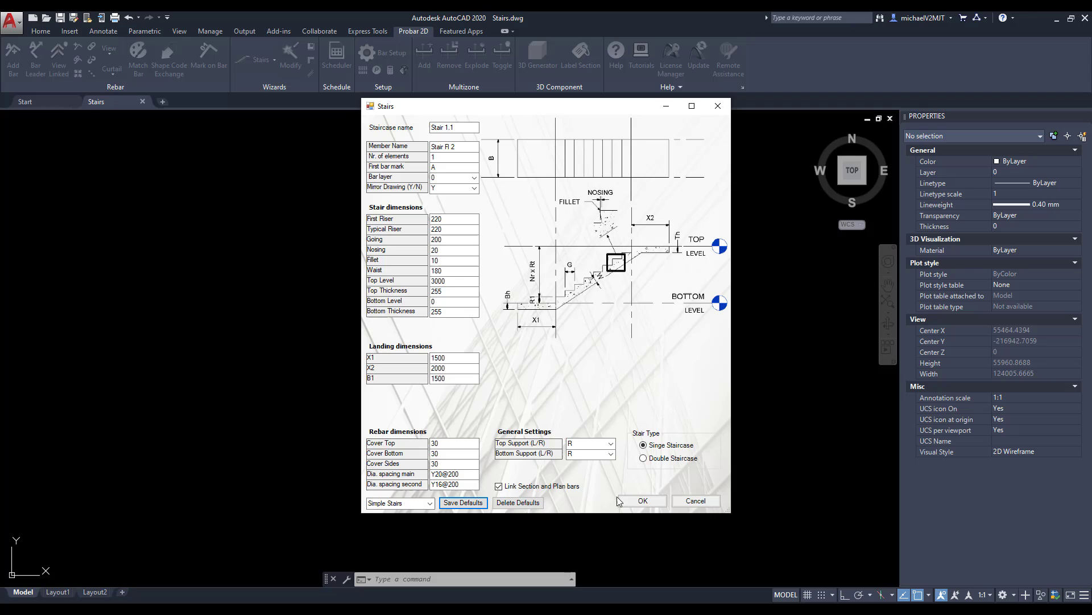
# Place single staircase Stair 1.1 in the drawing and restart the Stairs wizard
pyautogui.click(639, 500)
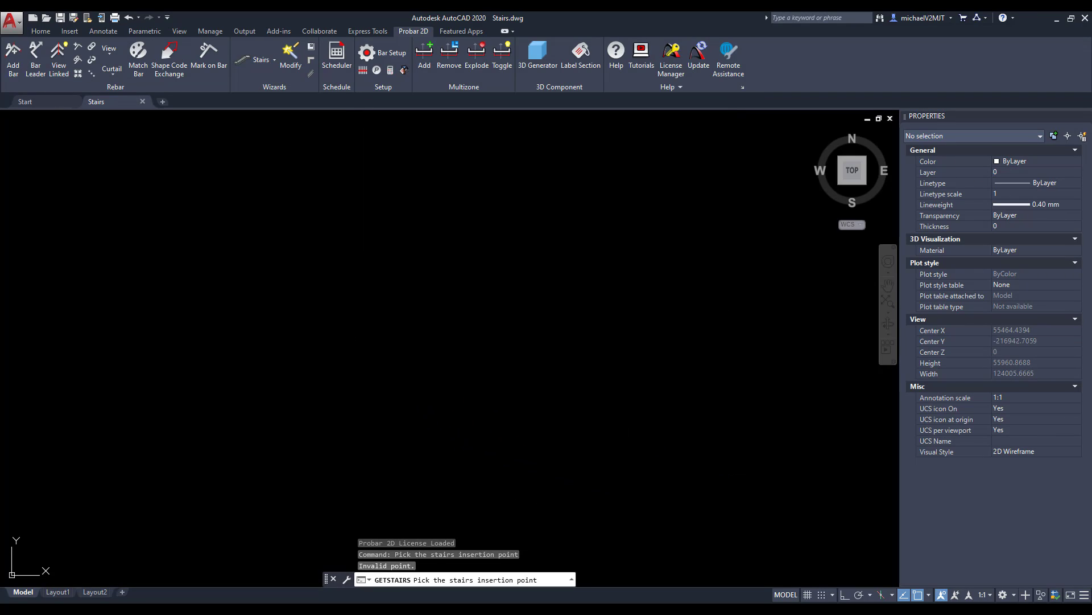
pyautogui.click(341, 140)
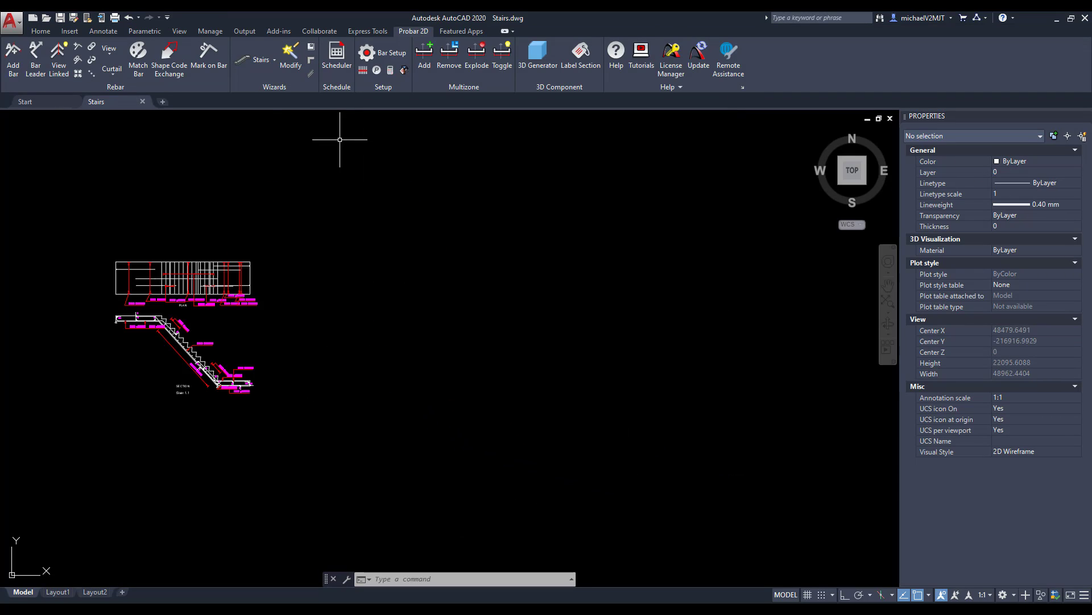
pyautogui.click(261, 59)
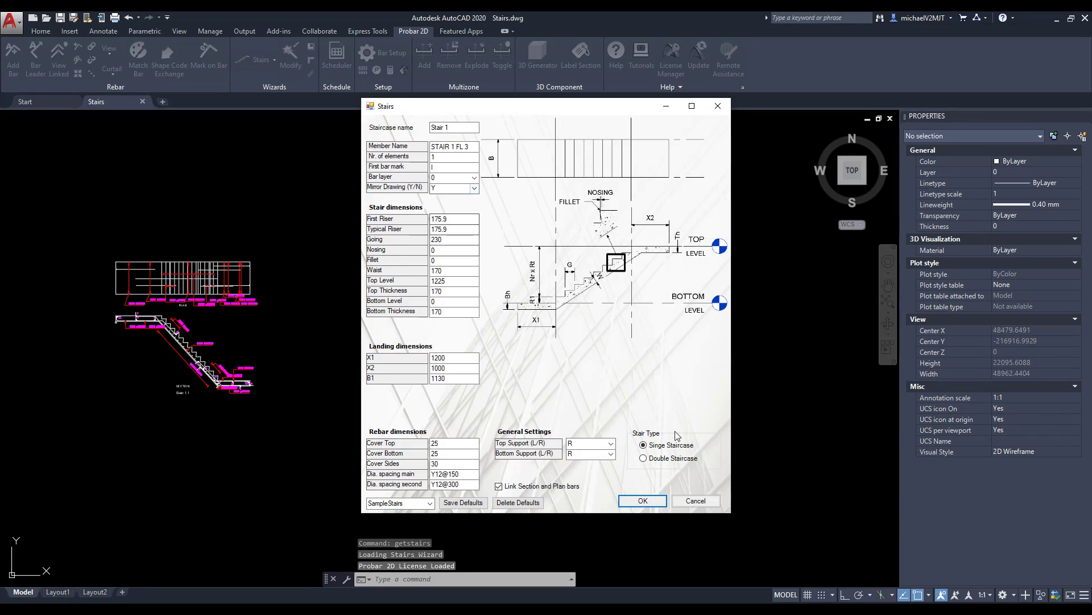
# Configure double staircase Stair 2.1: bar mark AA, mirror N, risers 220, top level 6000
pyautogui.click(642, 458)
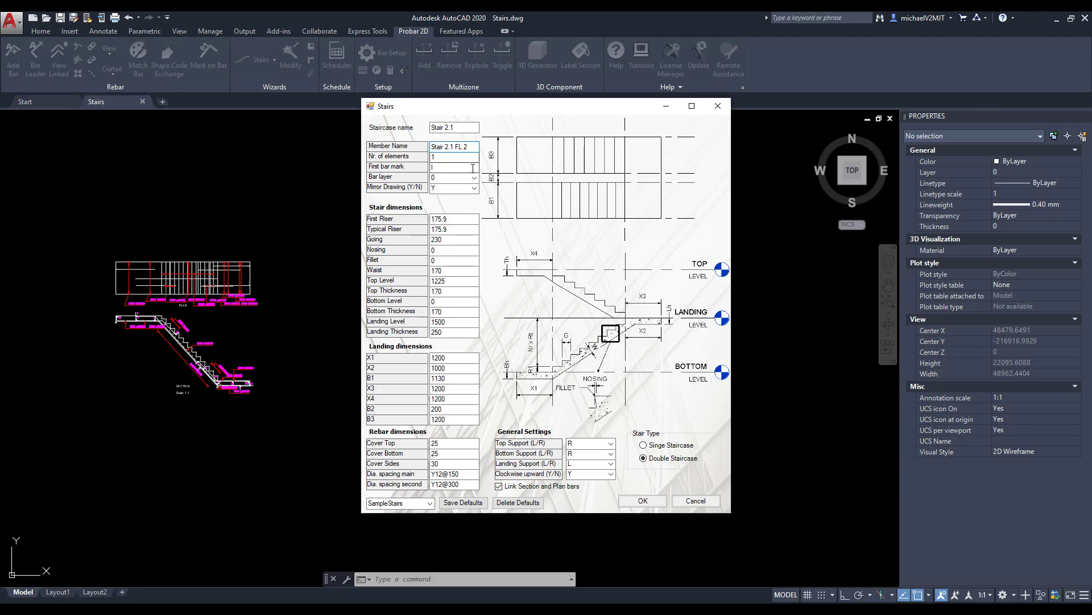
pyautogui.click(453, 167)
pyautogui.write('AA')
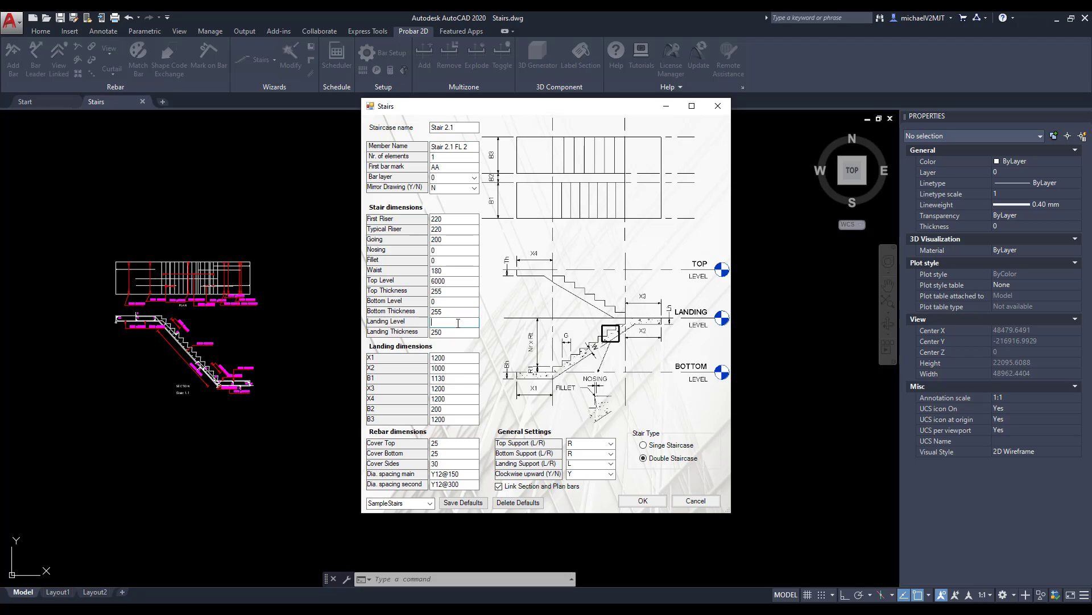
# Set landing level 3000 and landing sizes X1 1500, X2 2000, B1 1750, X3 2000, X4 1500, B2 250
pyautogui.write('3000')
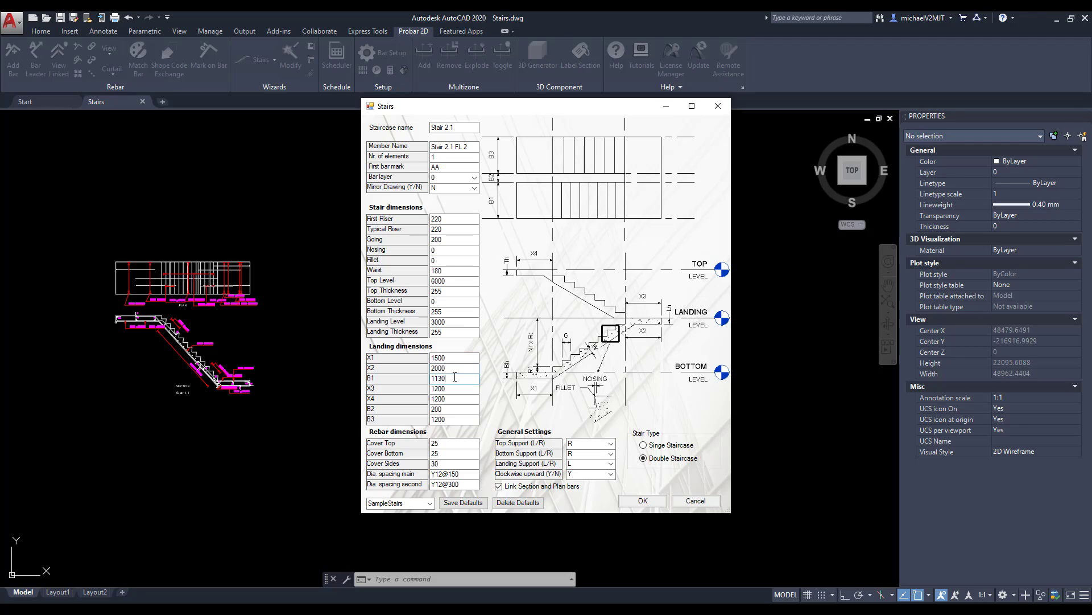
pyautogui.write('175')
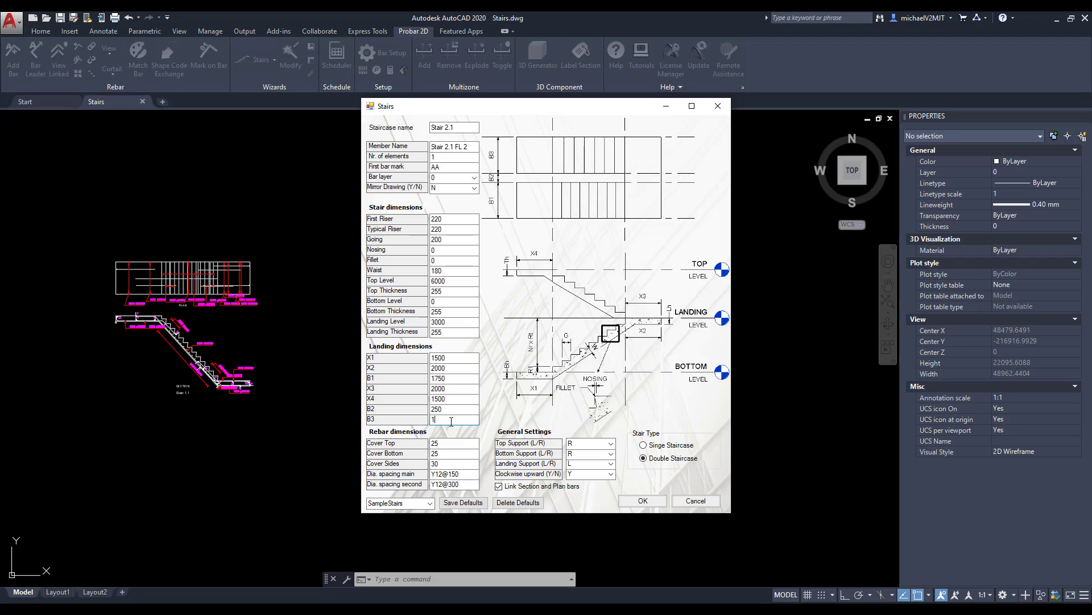
pyautogui.click(454, 443)
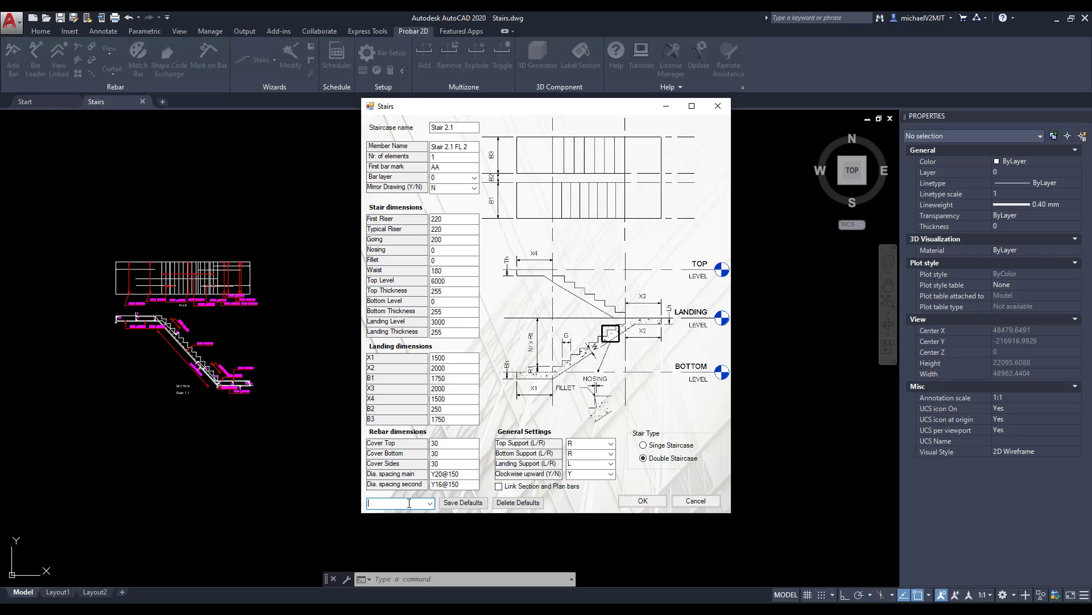
# Name the preset 'Double Stairs' and save the settings as defaults
pyautogui.write('Double Stairs')
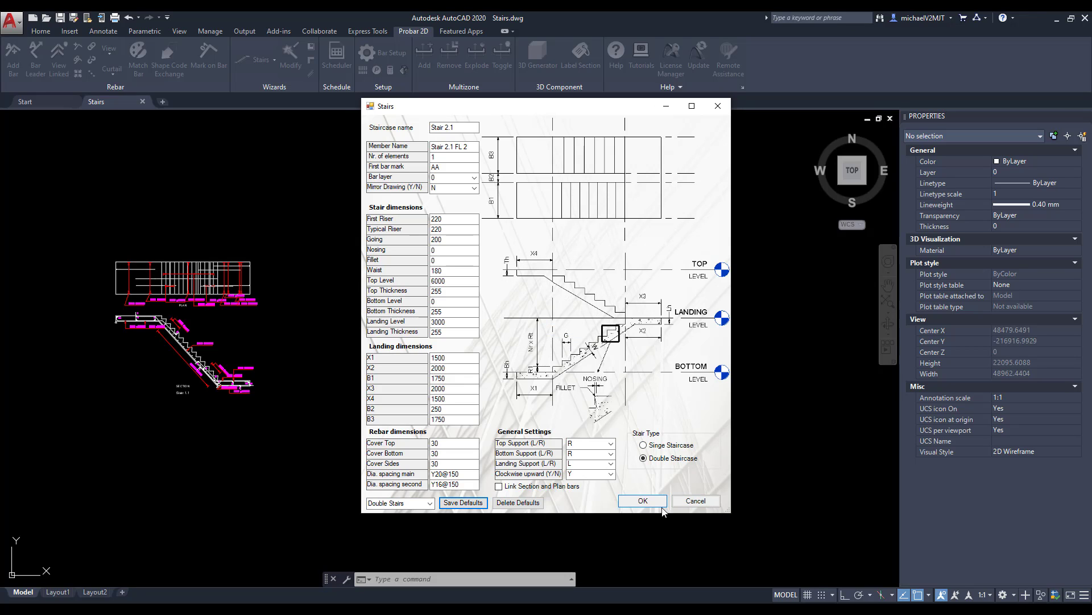
# Accept the double staircase settings and place Stair 2.1 beside Stair 1.1
pyautogui.click(641, 500)
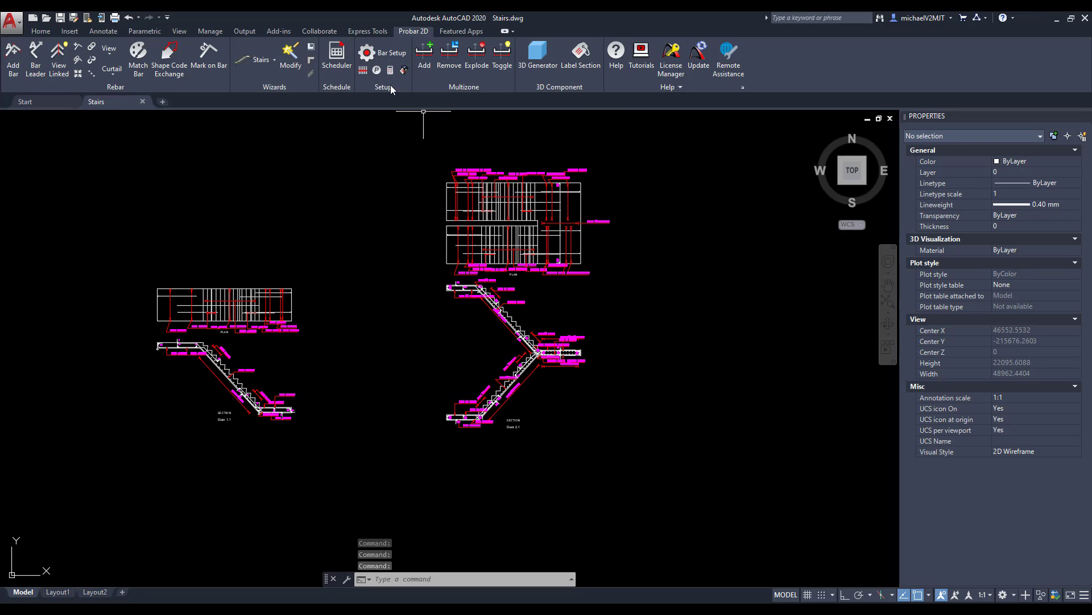
pyautogui.click(363, 70)
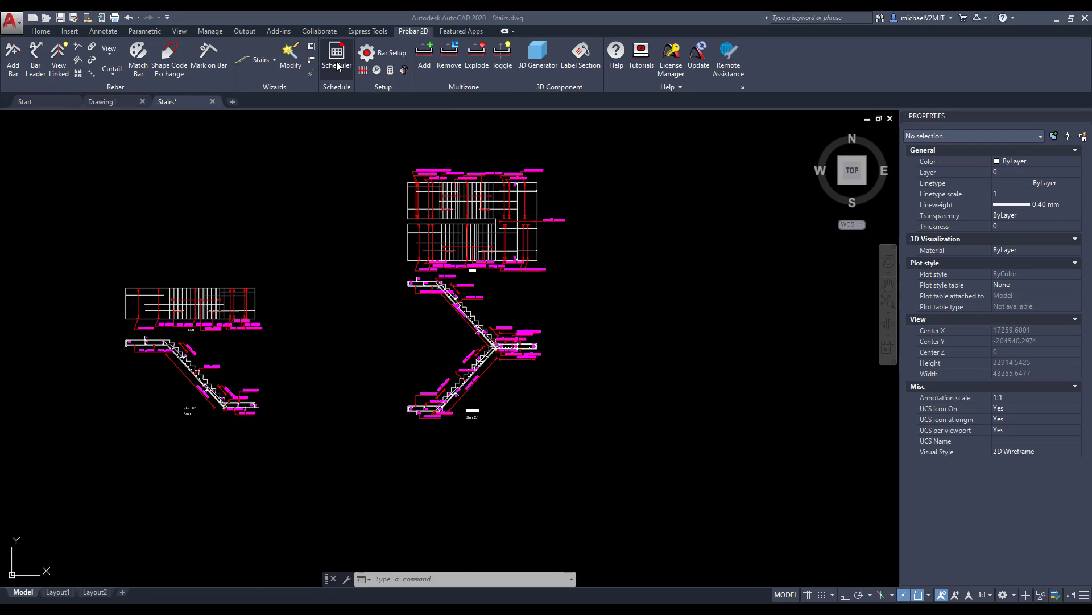
# Renumber the selected members' bar marks, confirm optimization, then open the scheduler's member list
pyautogui.click(337, 55)
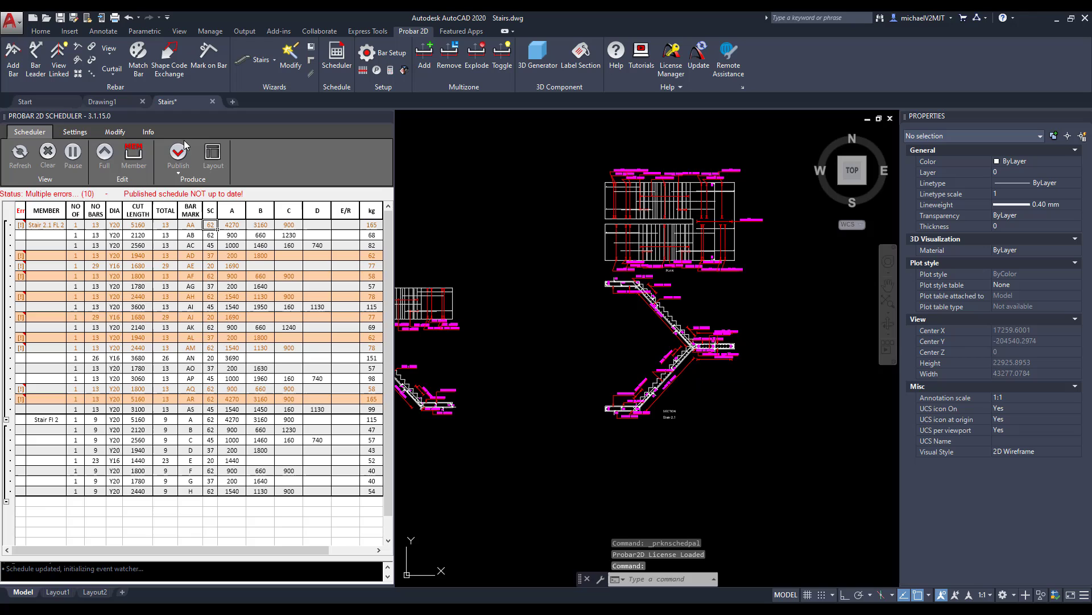
pyautogui.click(133, 155)
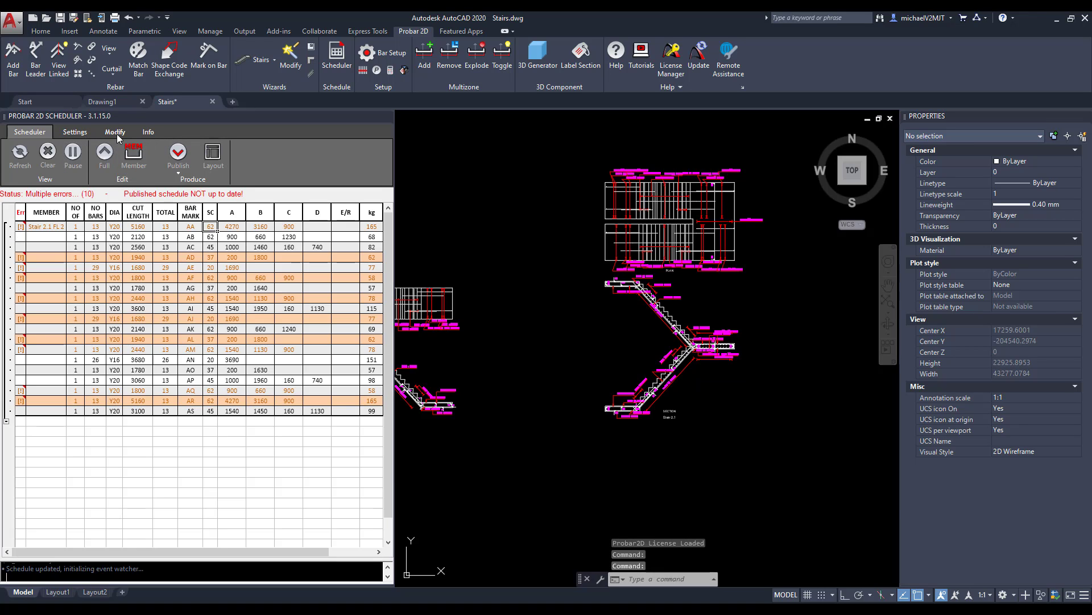
pyautogui.click(115, 132)
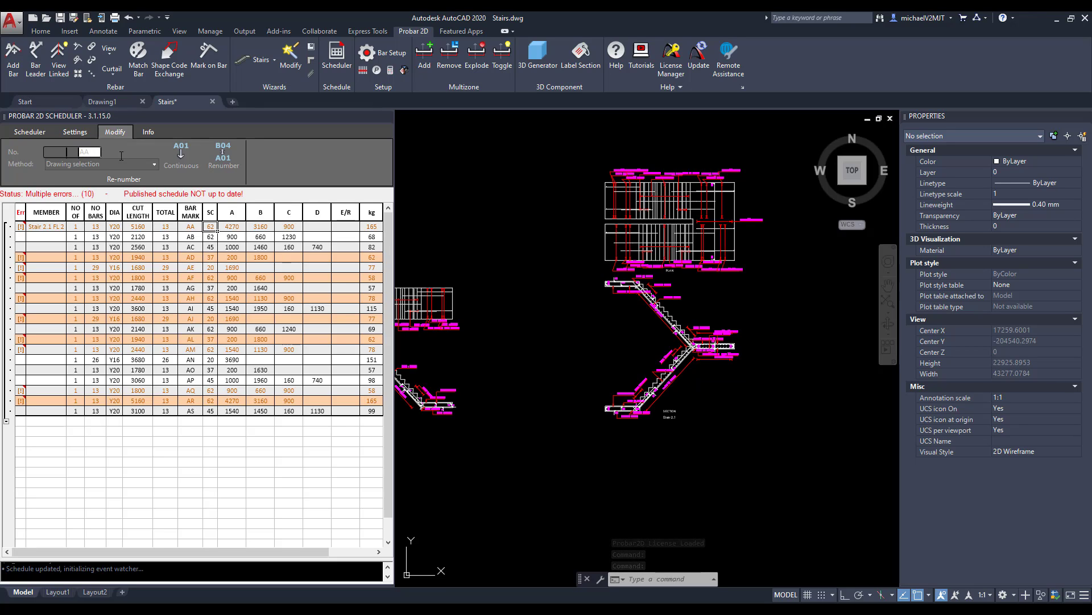
pyautogui.click(100, 164)
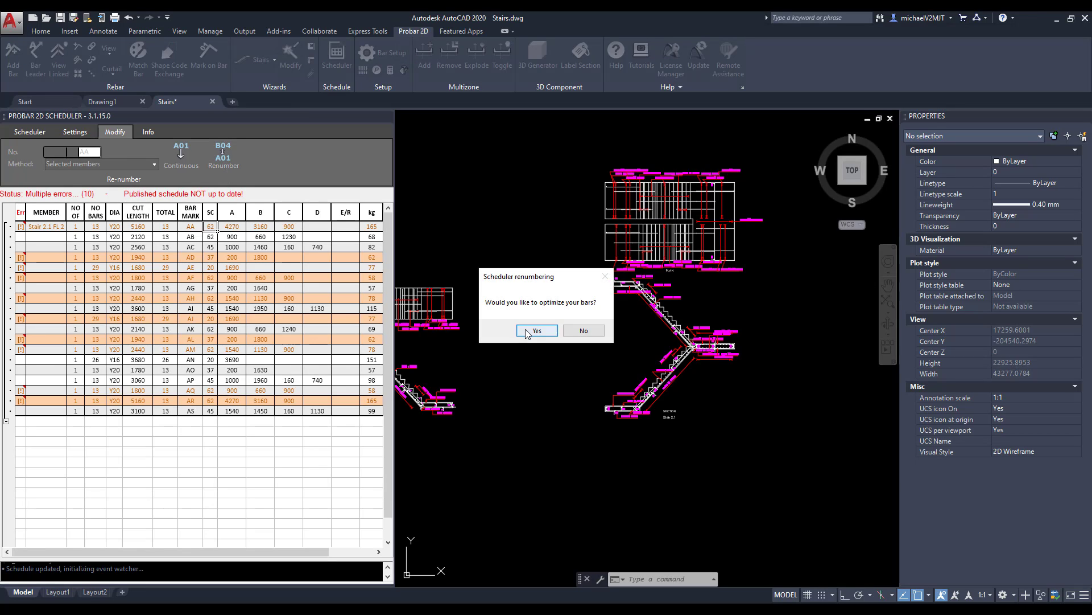
pyautogui.click(537, 330)
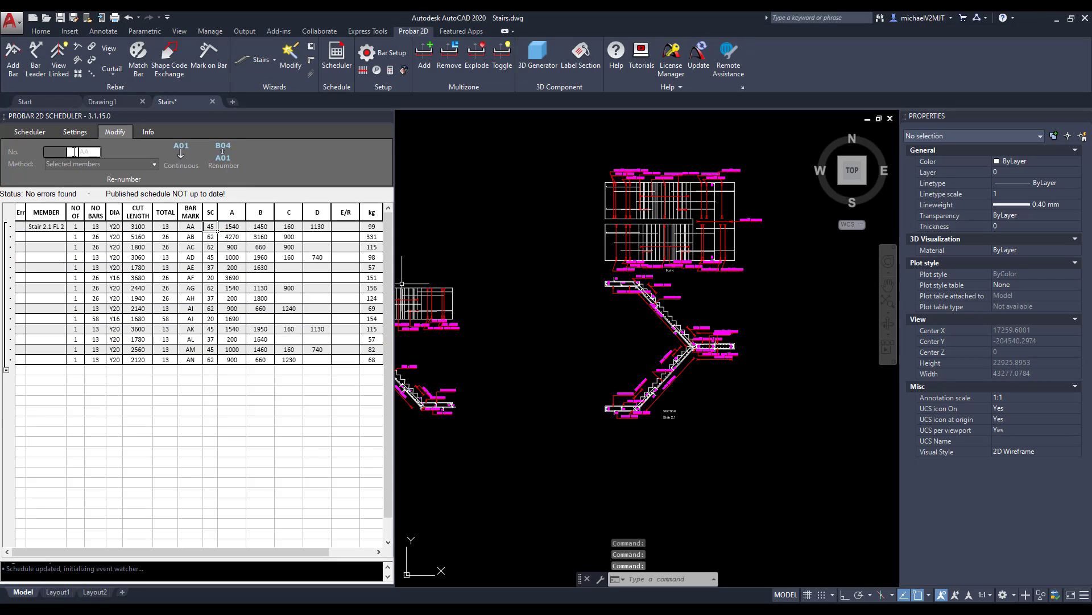
pyautogui.click(29, 131)
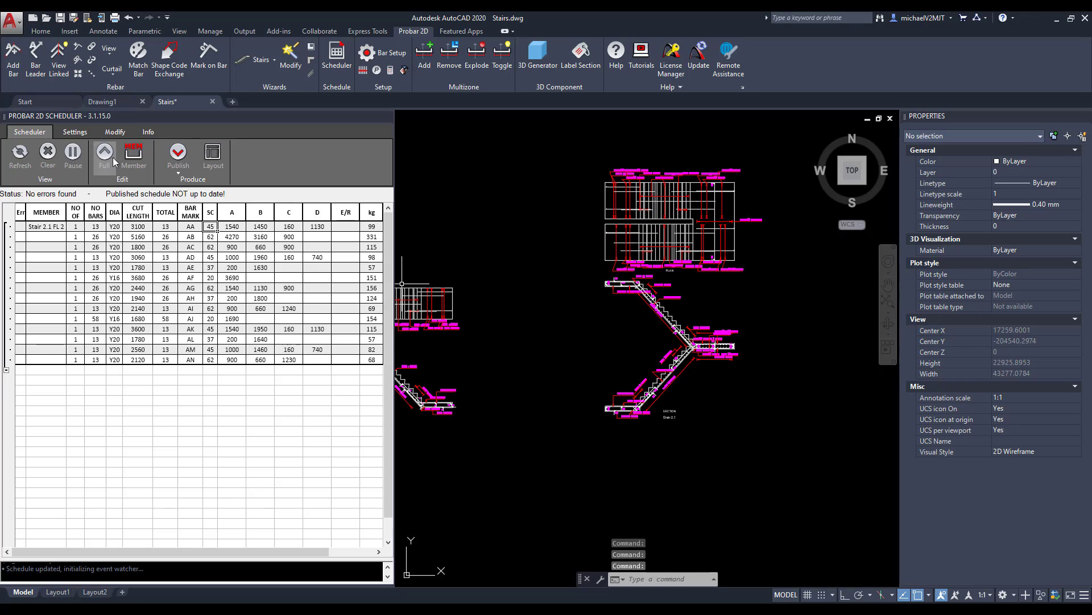
pyautogui.click(133, 156)
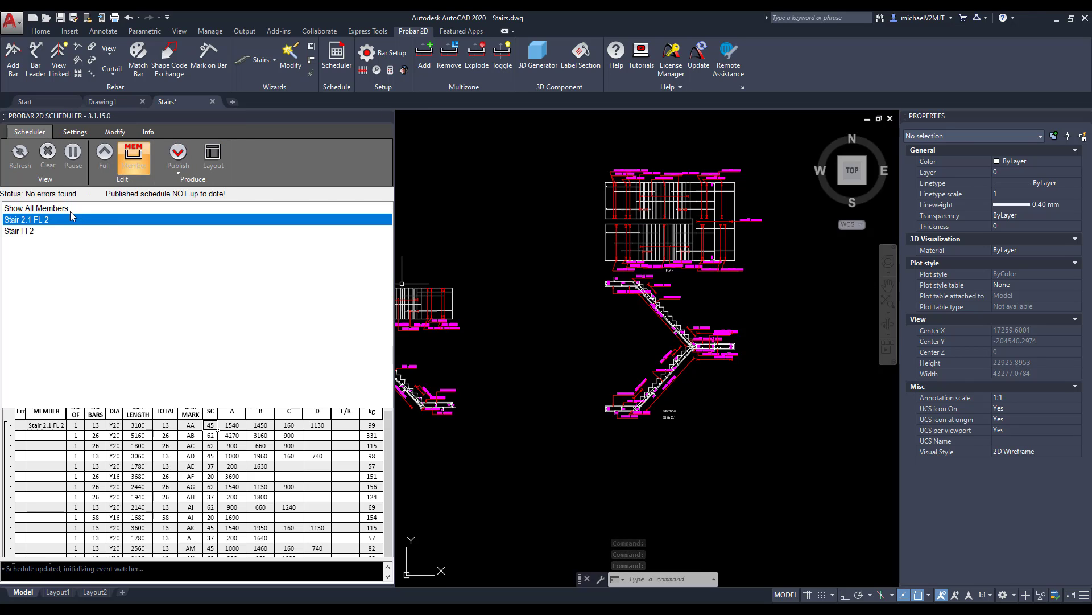